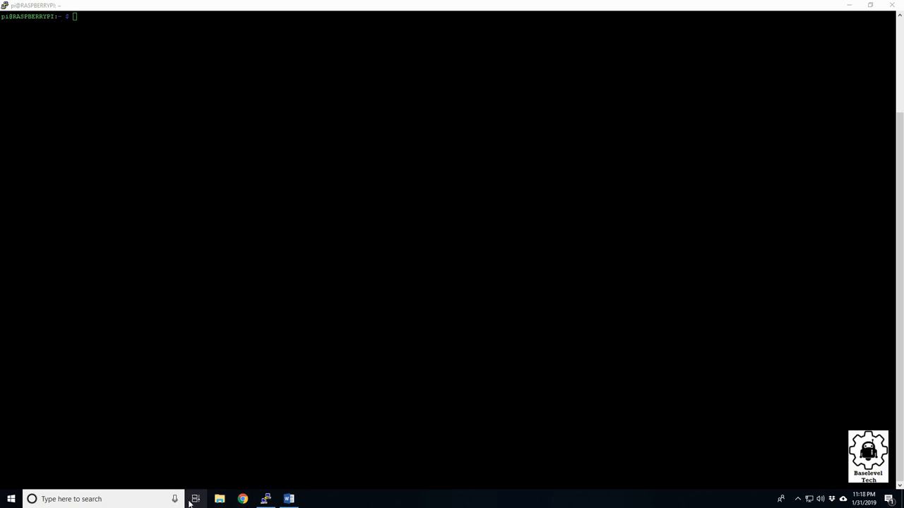
- Browse to \\RASPBERRYPI from the address bar and select its Share folder
{"action": "left_click", "coordinate": [195, 499]}
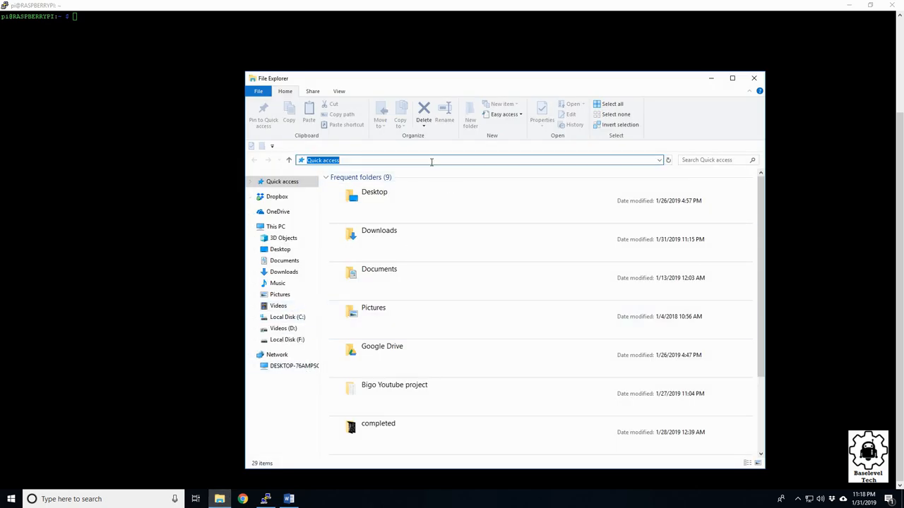
{"action": "type", "text": "\\\\"}
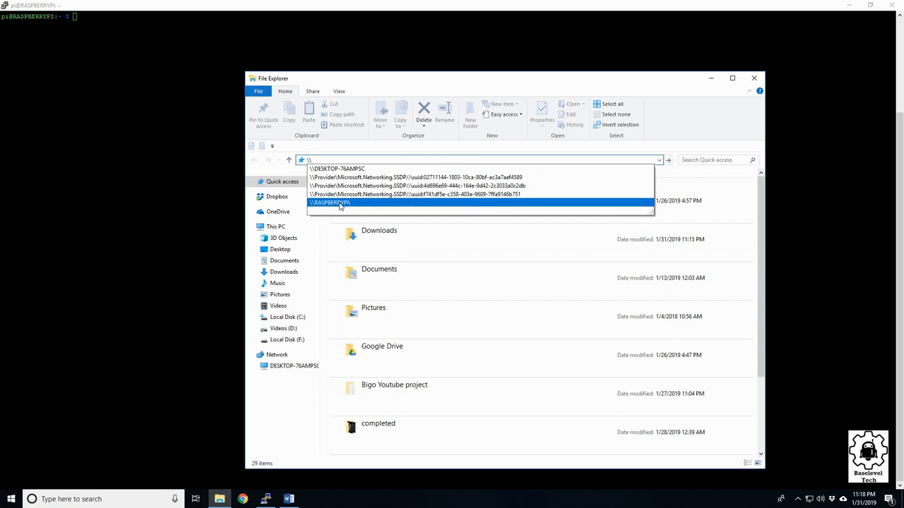
{"action": "left_click", "coordinate": [330, 203]}
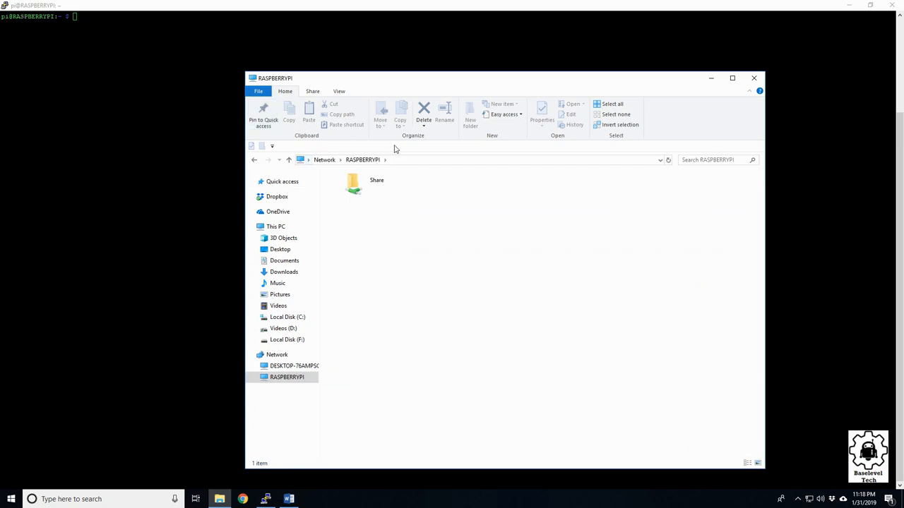
{"action": "left_click", "coordinate": [353, 184]}
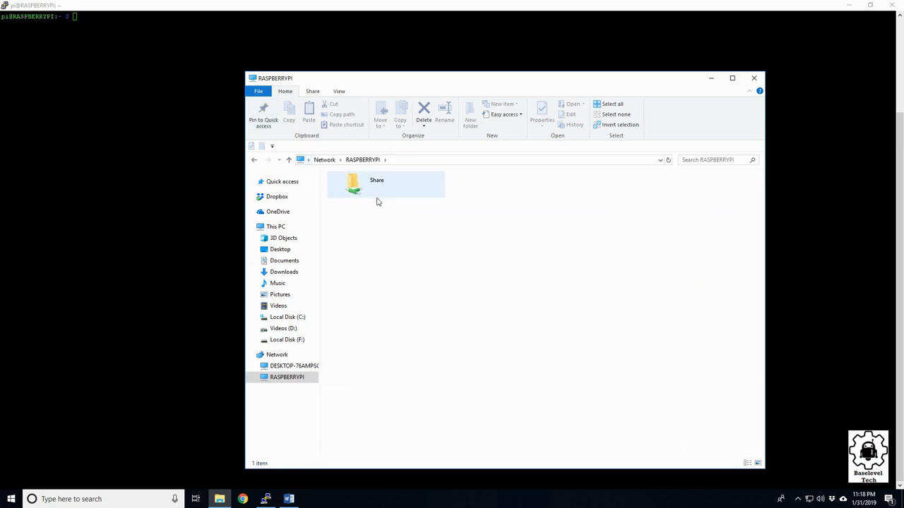
{"action": "left_click", "coordinate": [525, 234]}
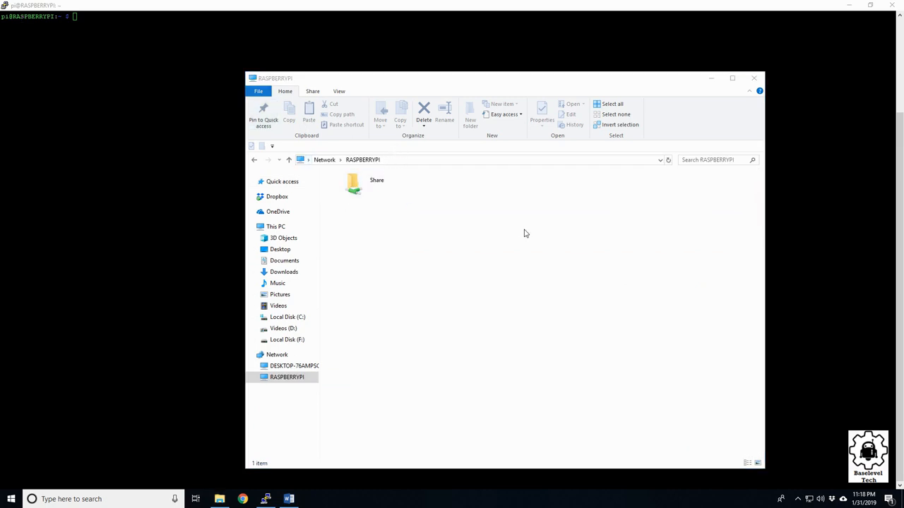
{"action": "left_click", "coordinate": [353, 184]}
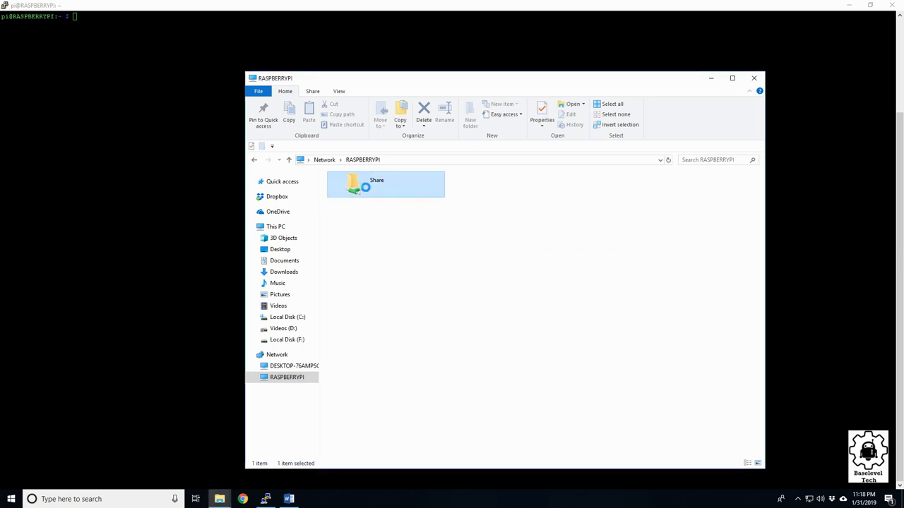
{"action": "double_click", "coordinate": [385, 184]}
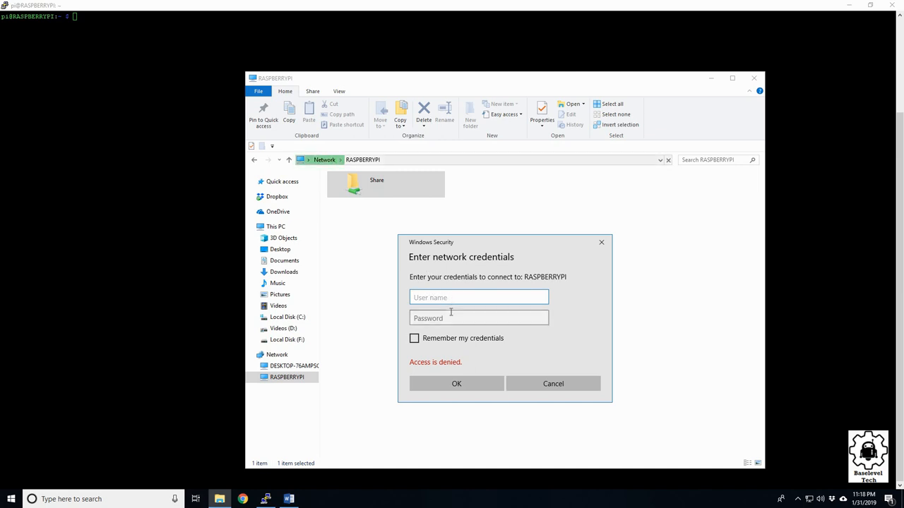
{"action": "left_click", "coordinate": [479, 296]}
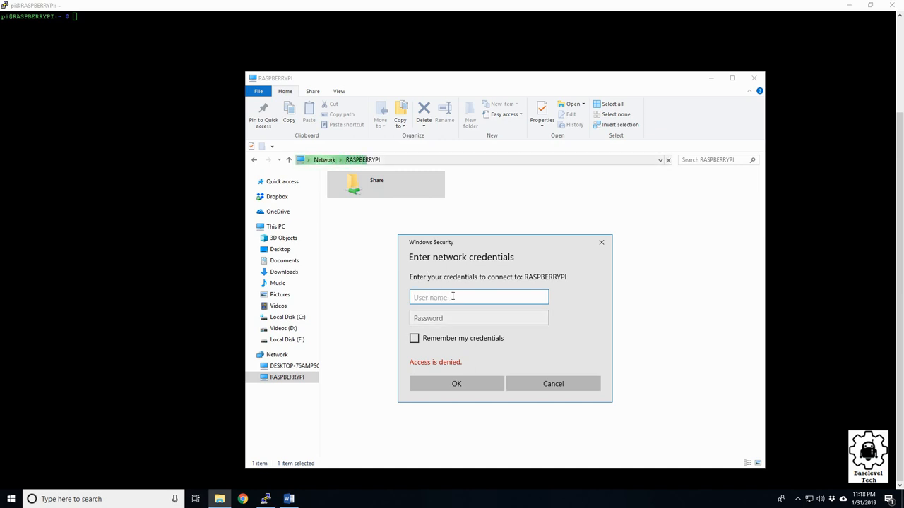
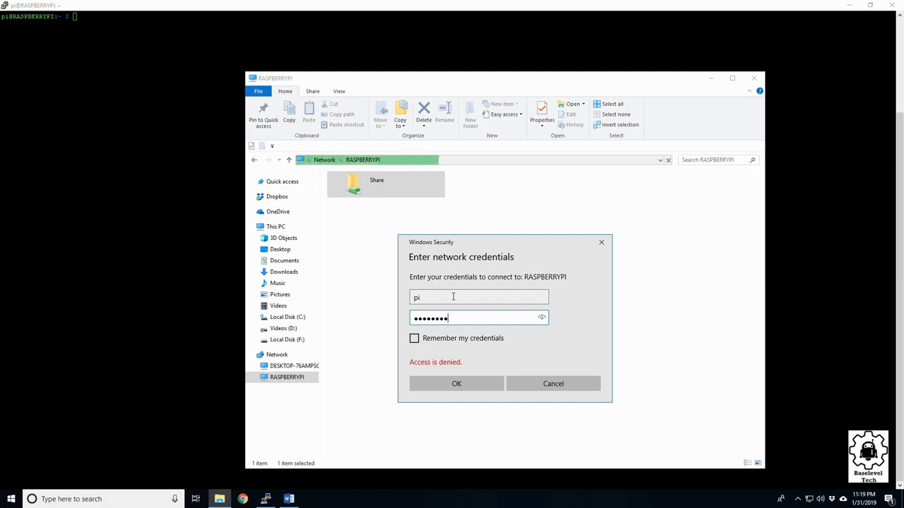
{"action": "left_click", "coordinate": [456, 384]}
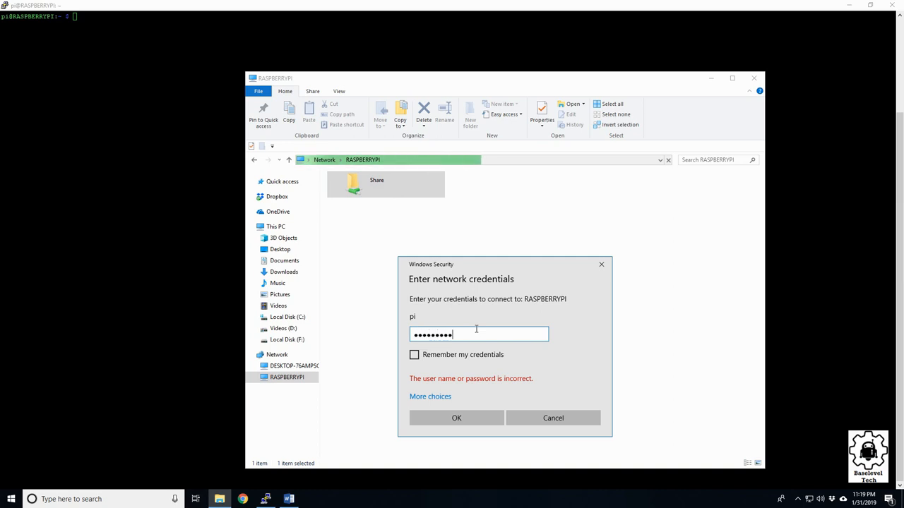
{"action": "left_click", "coordinate": [456, 418]}
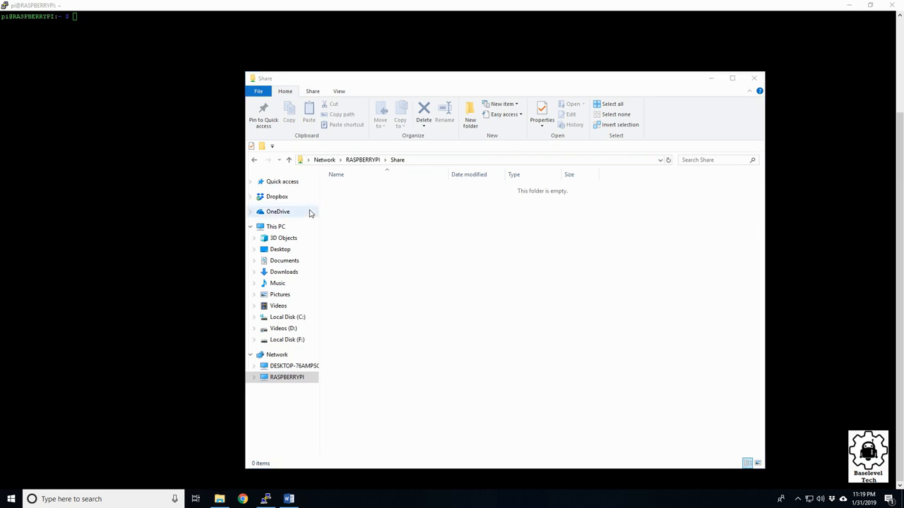
- Create a new Text Document named test.txt in Share and open it in Notepad
{"action": "right_click", "coordinate": [497, 233]}
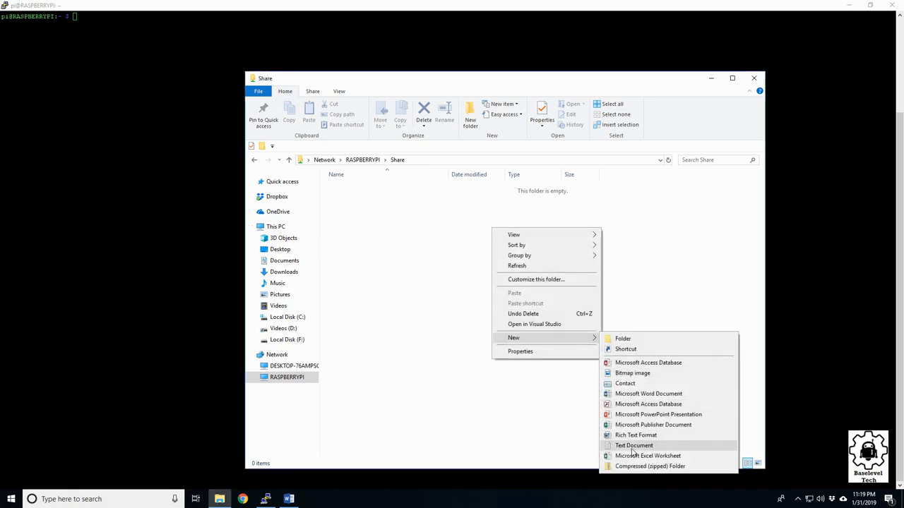
{"action": "left_click", "coordinate": [633, 446]}
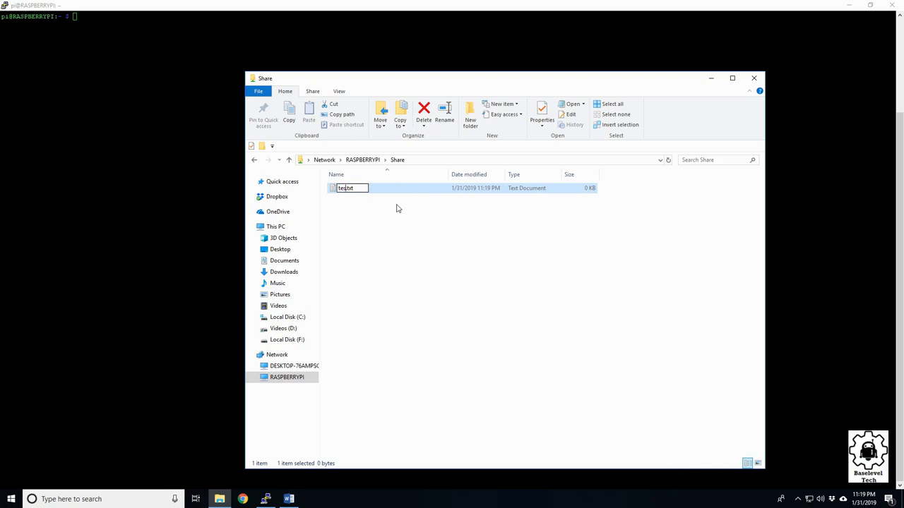
{"action": "key", "text": "Return"}
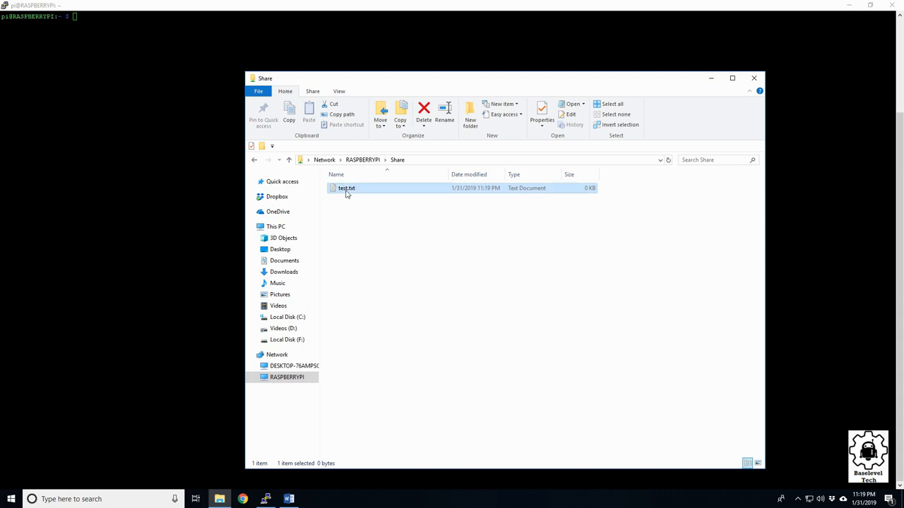
{"action": "double_click", "coordinate": [346, 188]}
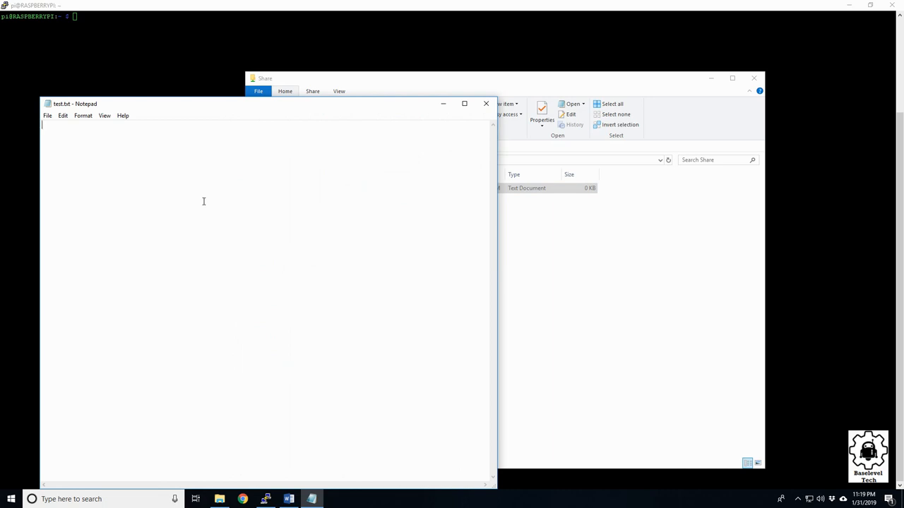
- Write 'Hello!!!!!!!!!!!!!!' into test.txt, save on close, and close File Explorer
{"action": "type", "text": "Hello!"}
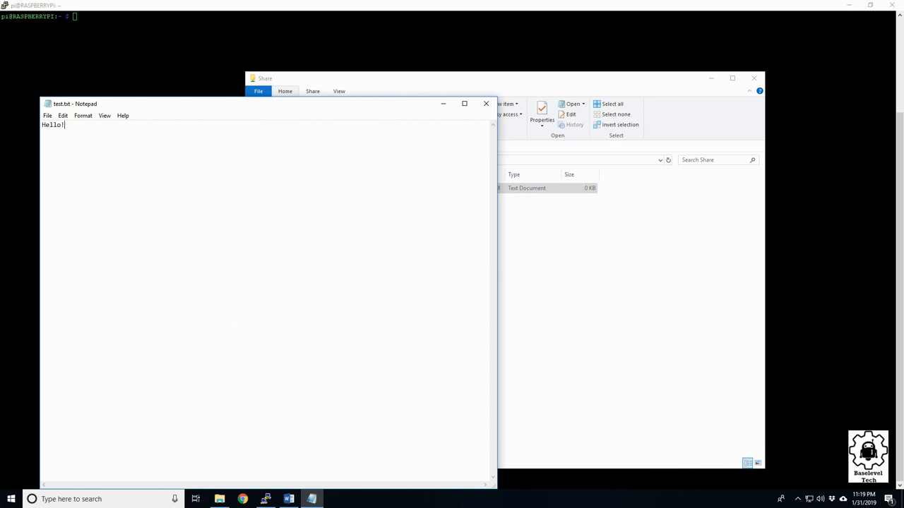
{"action": "type", "text": "!!!!!!!!!!!!!"}
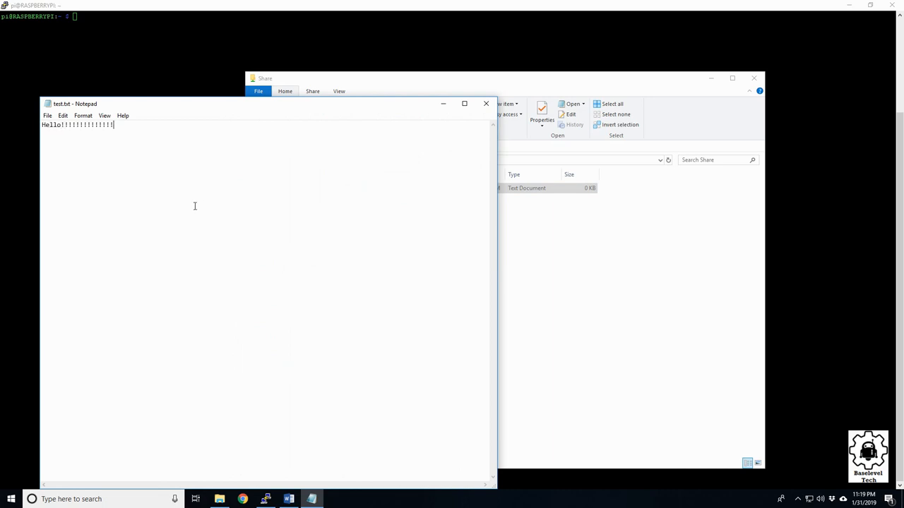
{"action": "left_click", "coordinate": [486, 105]}
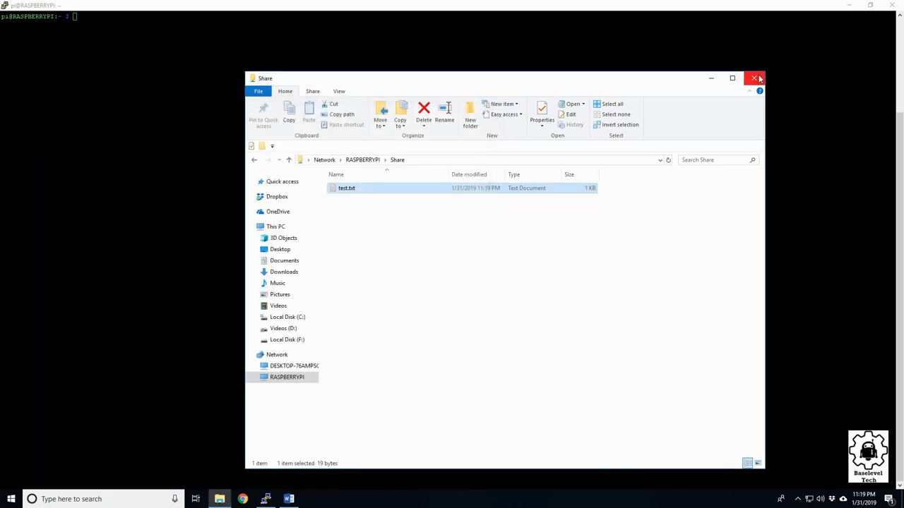
{"action": "left_click", "coordinate": [756, 77]}
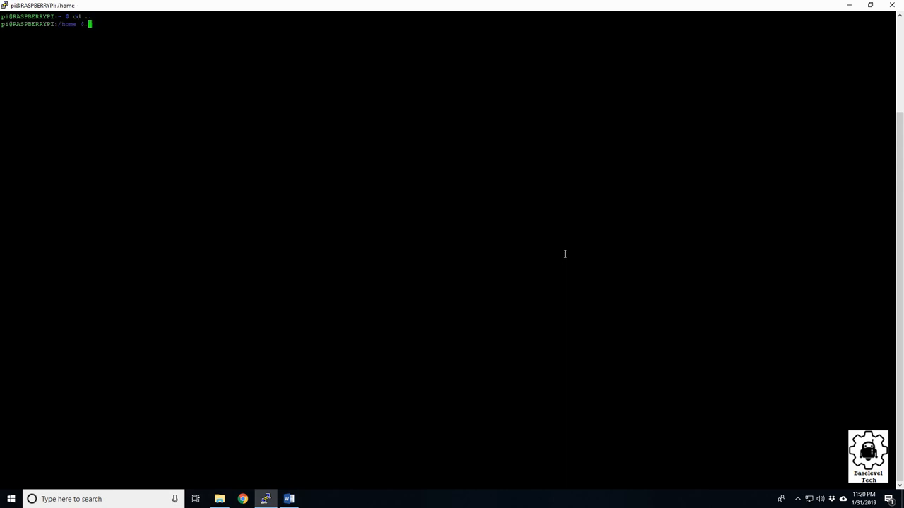
- Move up to the root directory, list it with ls, then cd into /mnt
{"action": "key", "text": "Return"}
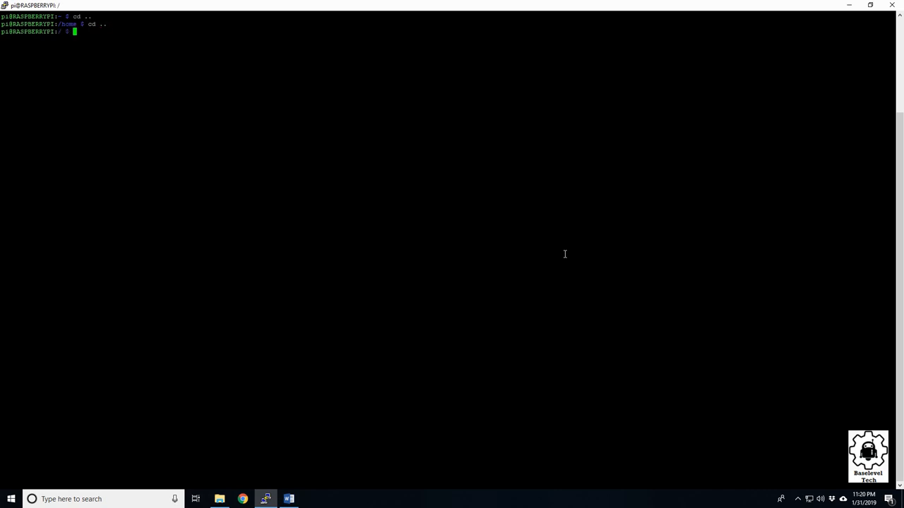
{"action": "type", "text": "l"}
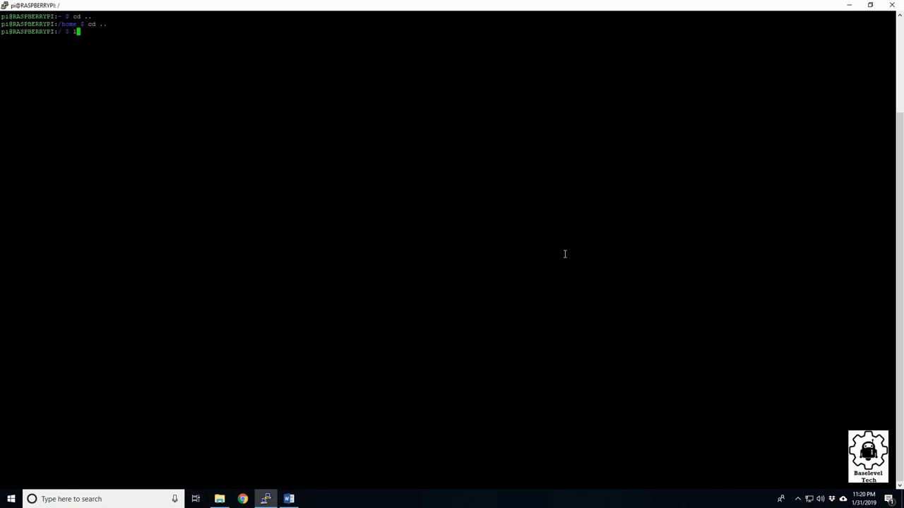
{"action": "key", "text": "Return"}
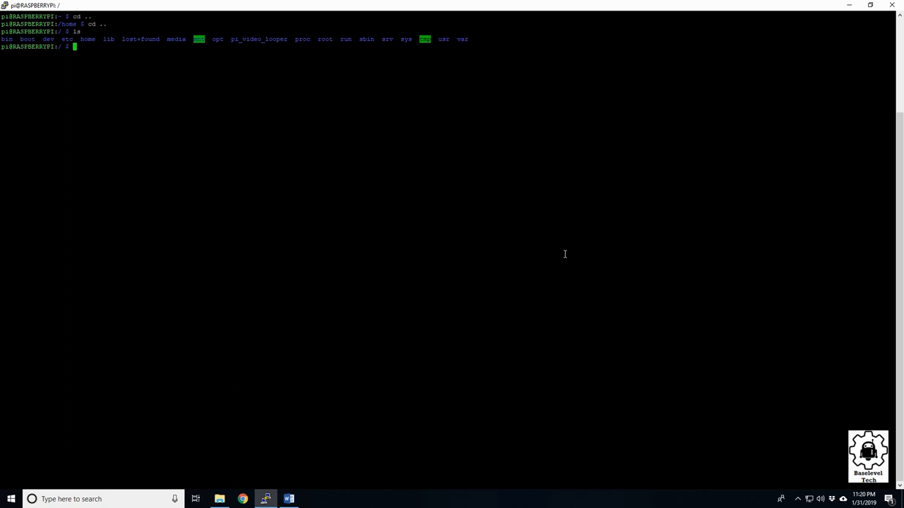
{"action": "type", "text": "cd /"}
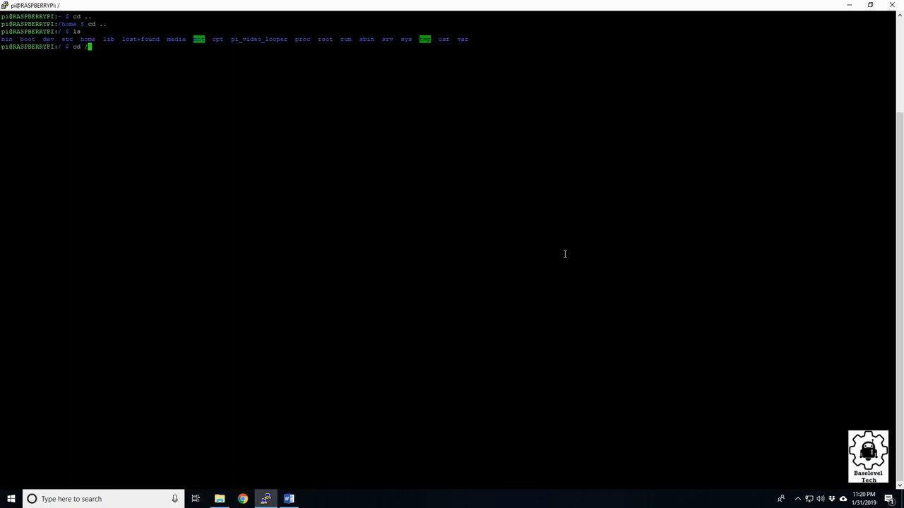
{"action": "key", "text": "Return"}
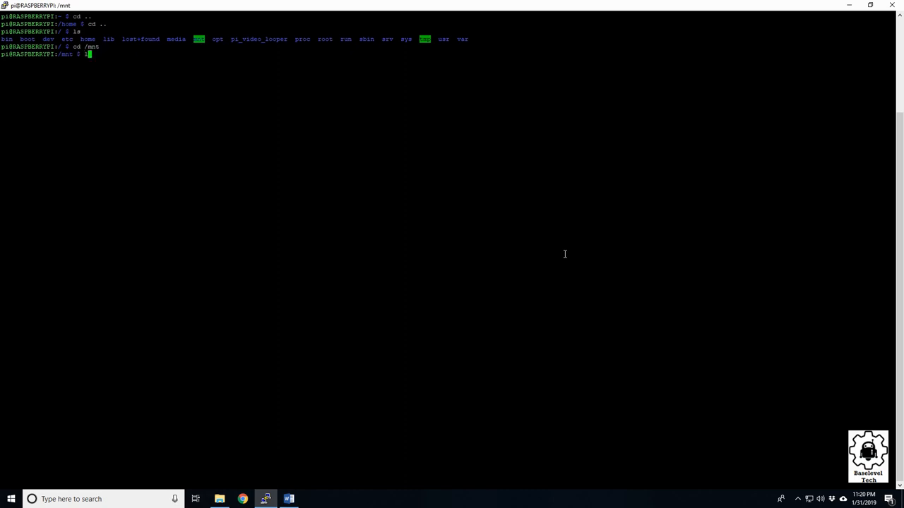
- List /mnt, view test.txt's Hello!!! line in nano, then exit with Ctrl+X
{"action": "key", "text": "Return"}
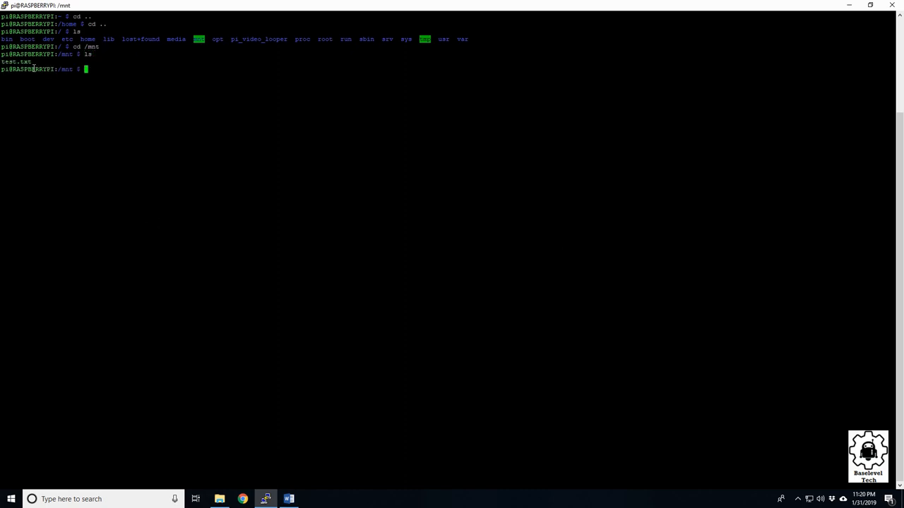
{"action": "type", "text": "nano"}
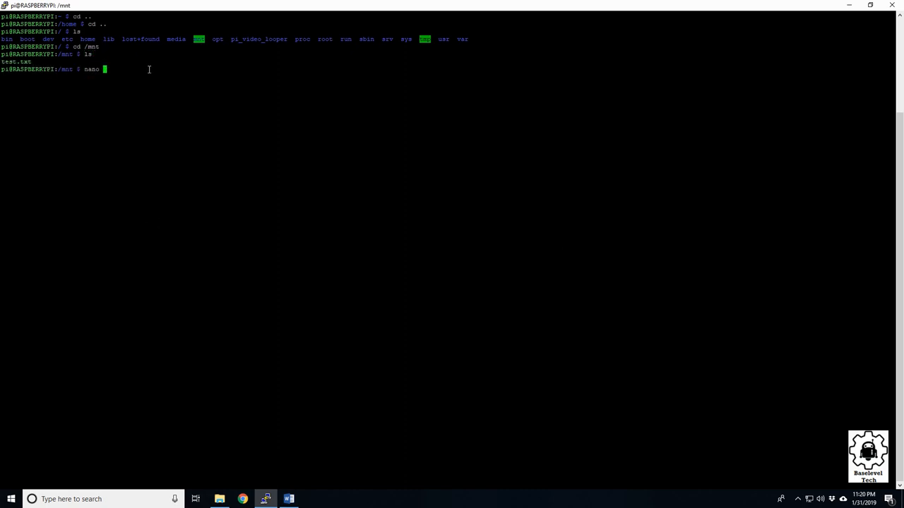
{"action": "type", "text": "test.txt"}
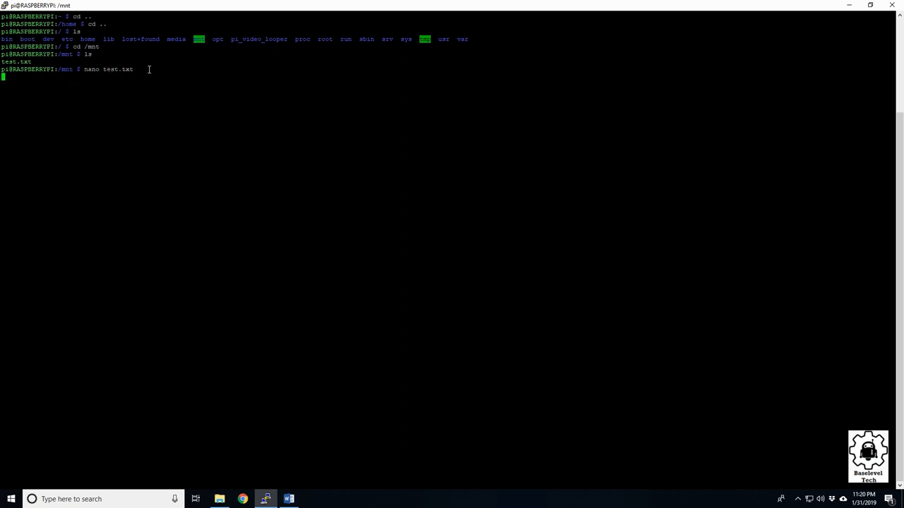
{"action": "key", "text": "Return"}
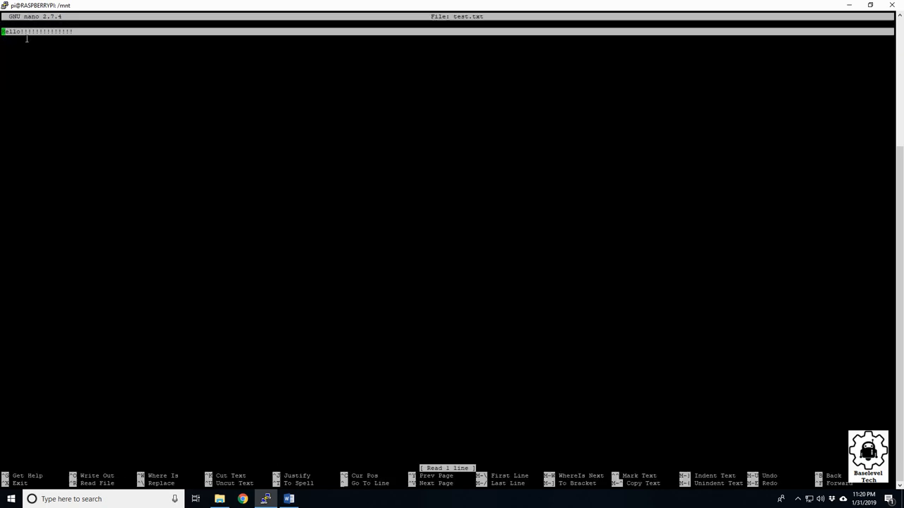
{"action": "key", "text": "ctrl+x"}
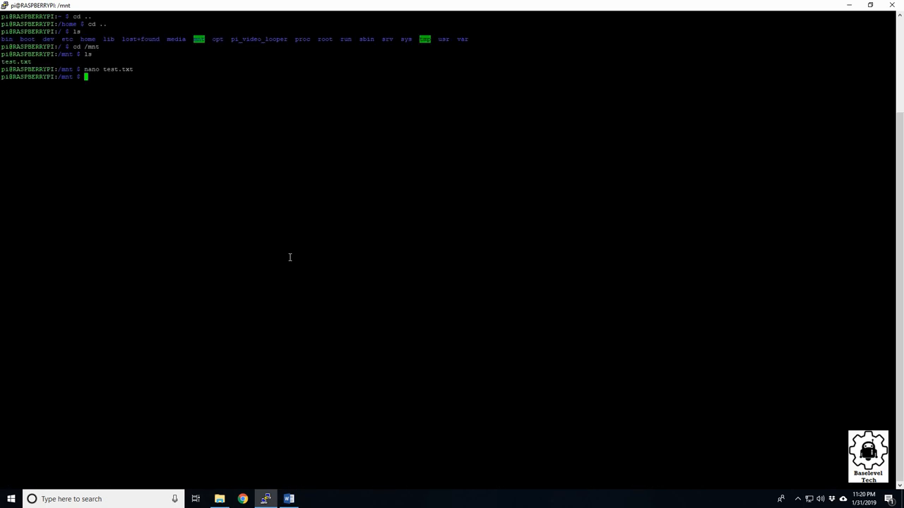
{"action": "mouse_move", "coordinate": [189, 42]}
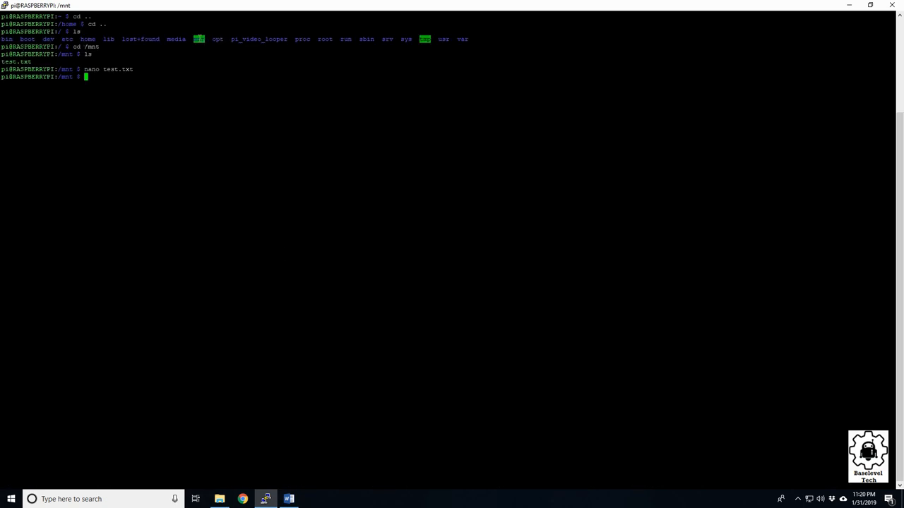
{"action": "mouse_move", "coordinate": [170, 110]}
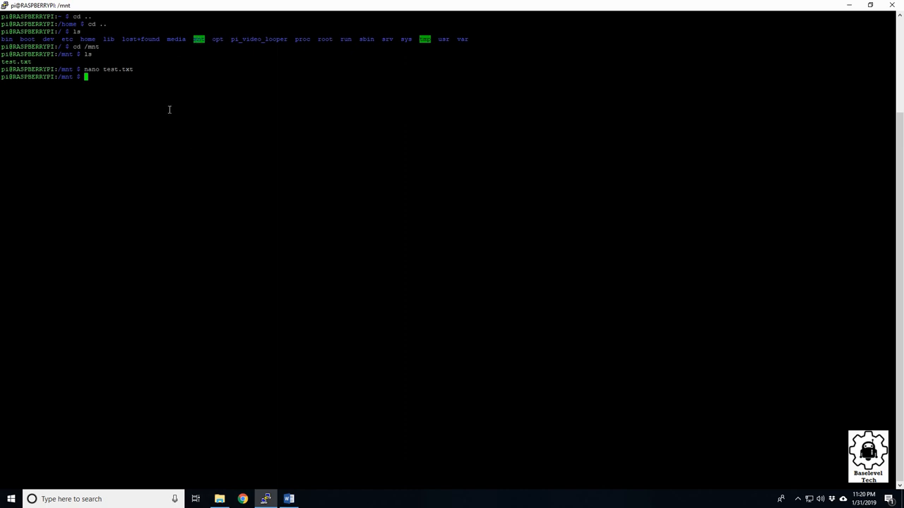
{"action": "mouse_move", "coordinate": [324, 86]}
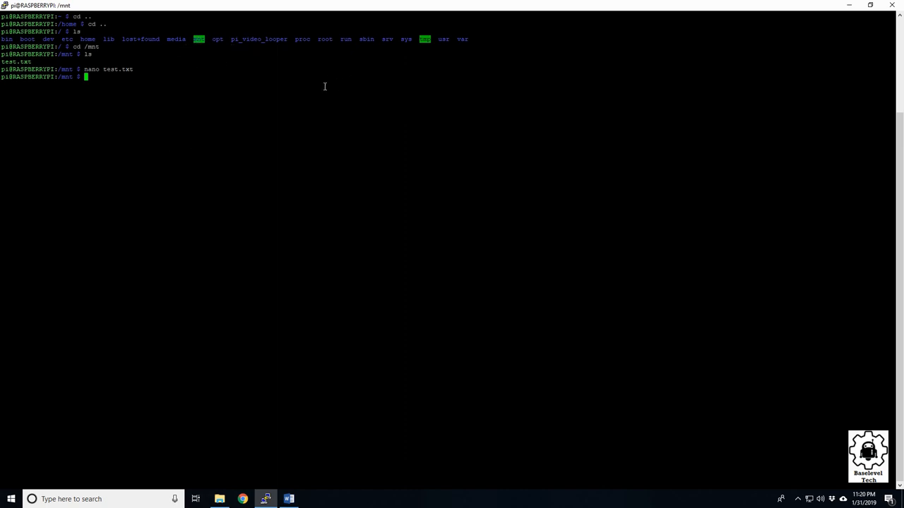
{"action": "mouse_move", "coordinate": [311, 31]}
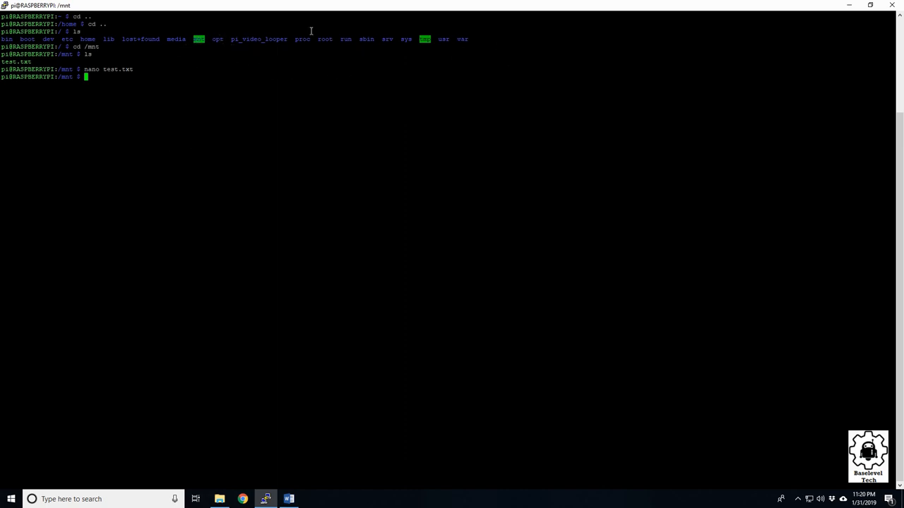
{"action": "double_click", "coordinate": [198, 40]}
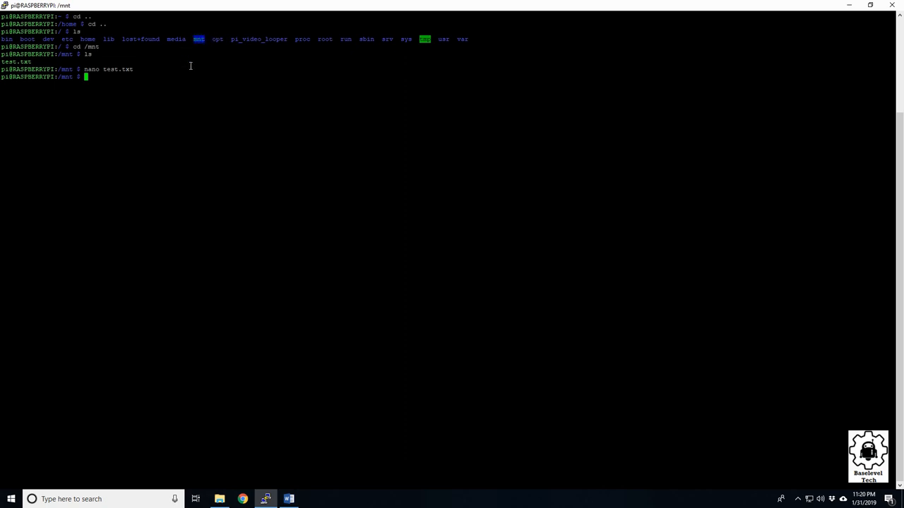
{"action": "mouse_move", "coordinate": [301, 341]}
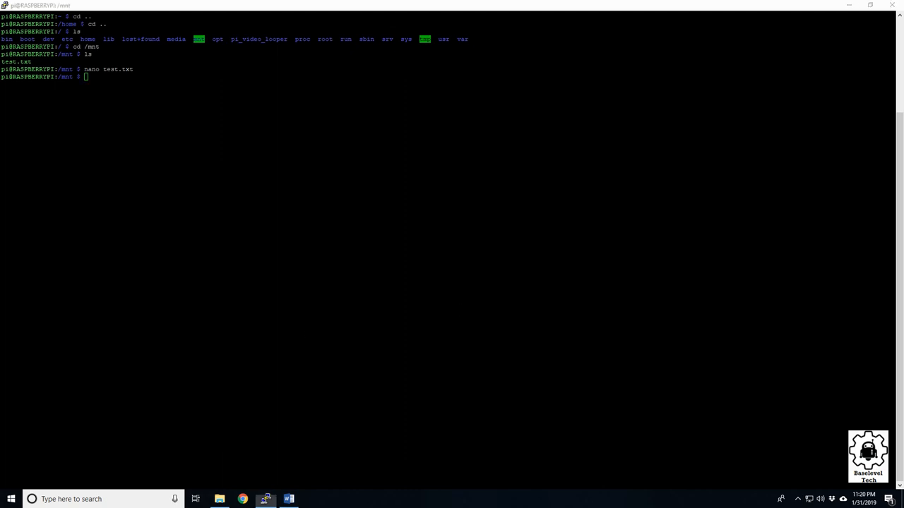
{"action": "mouse_move", "coordinate": [495, 235]}
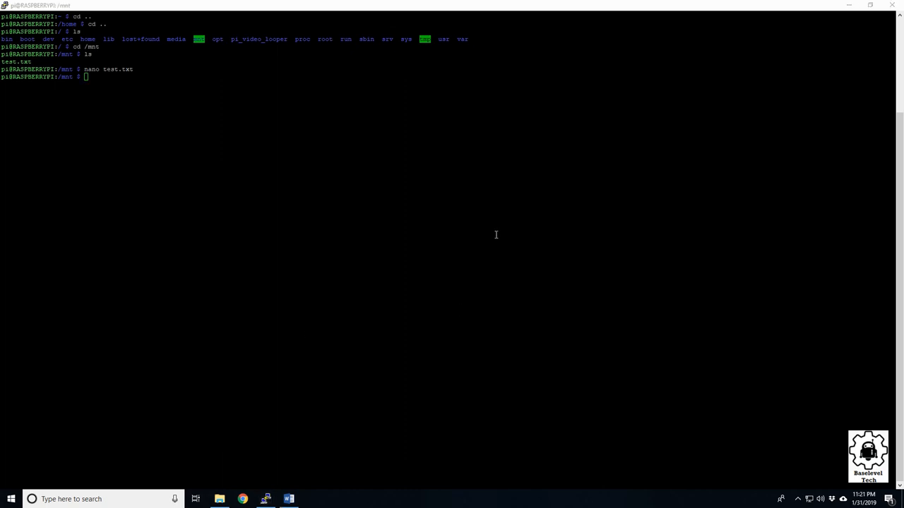
{"action": "mouse_move", "coordinate": [483, 67]}
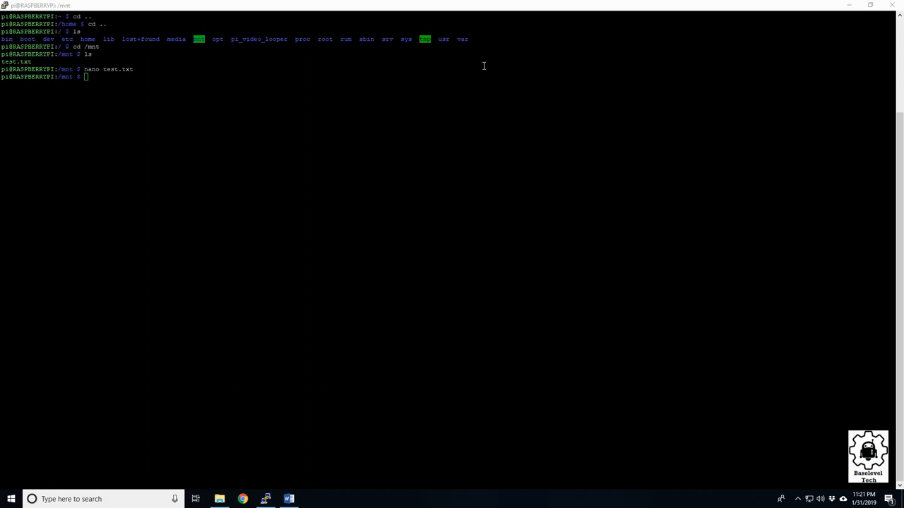
{"action": "mouse_move", "coordinate": [155, 155]}
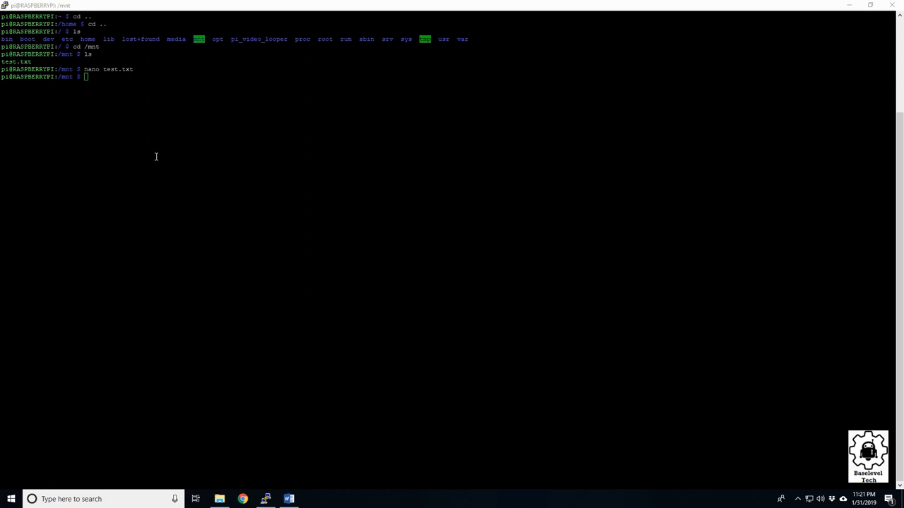
{"action": "mouse_move", "coordinate": [83, 63]}
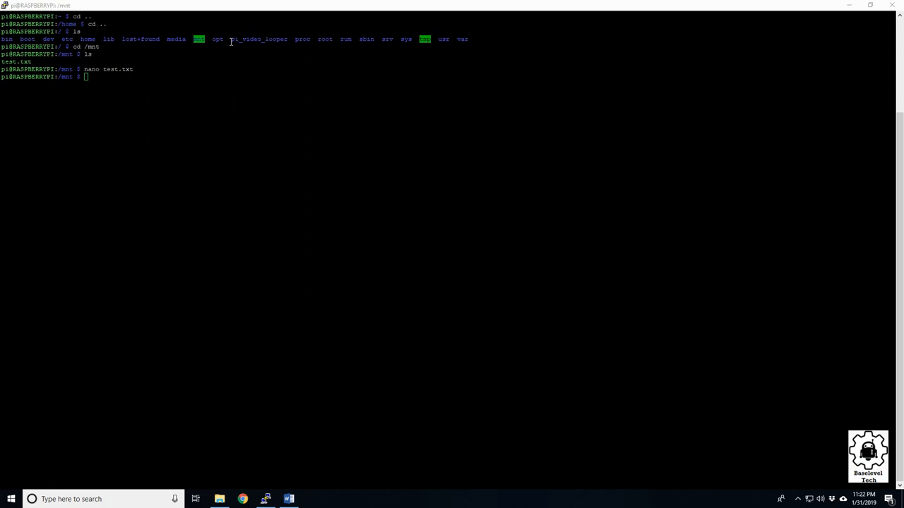
{"action": "mouse_move", "coordinate": [282, 45]}
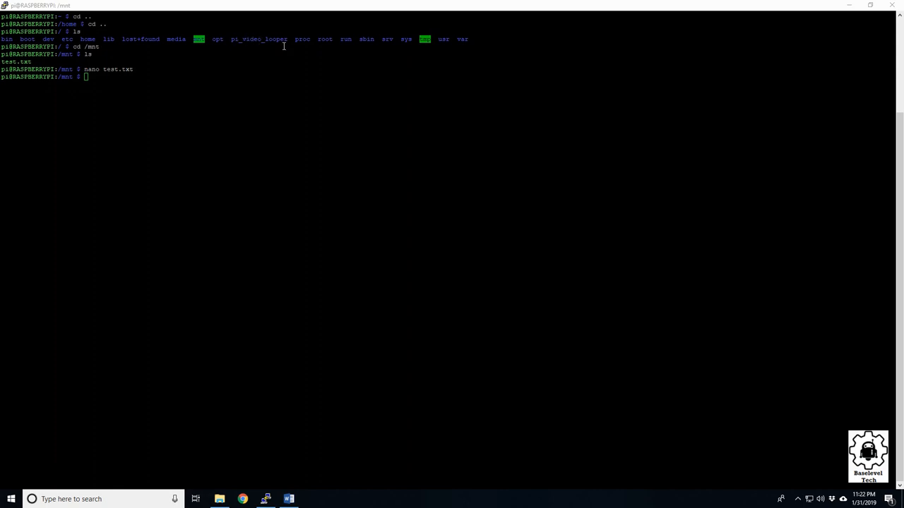
{"action": "mouse_move", "coordinate": [443, 217]}
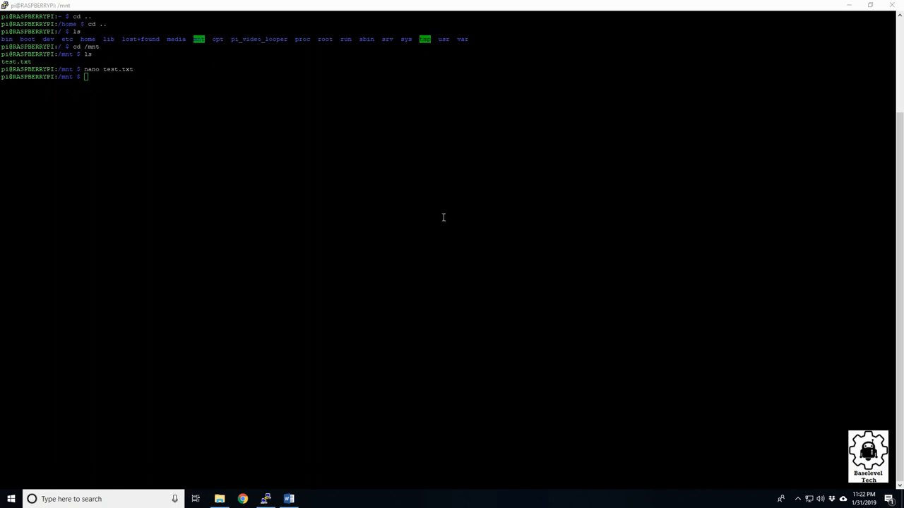
{"action": "mouse_move", "coordinate": [436, 217]}
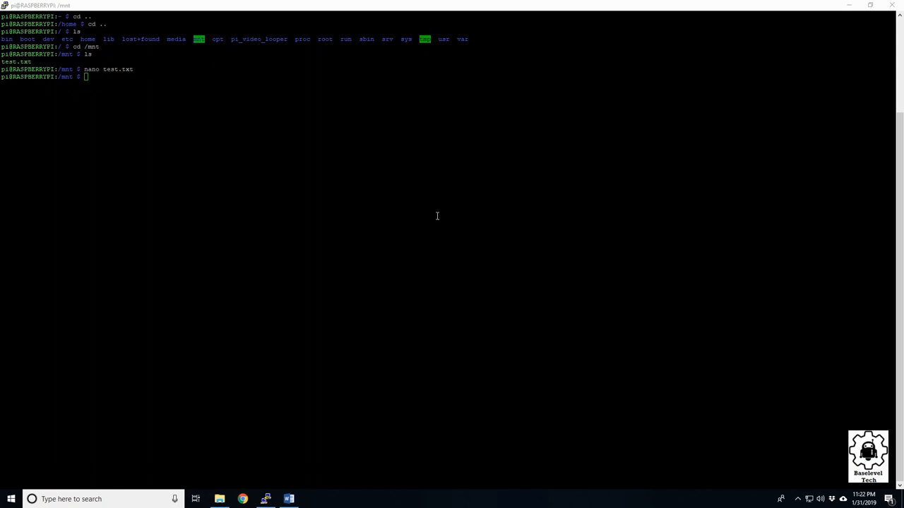
{"action": "mouse_move", "coordinate": [671, 198]}
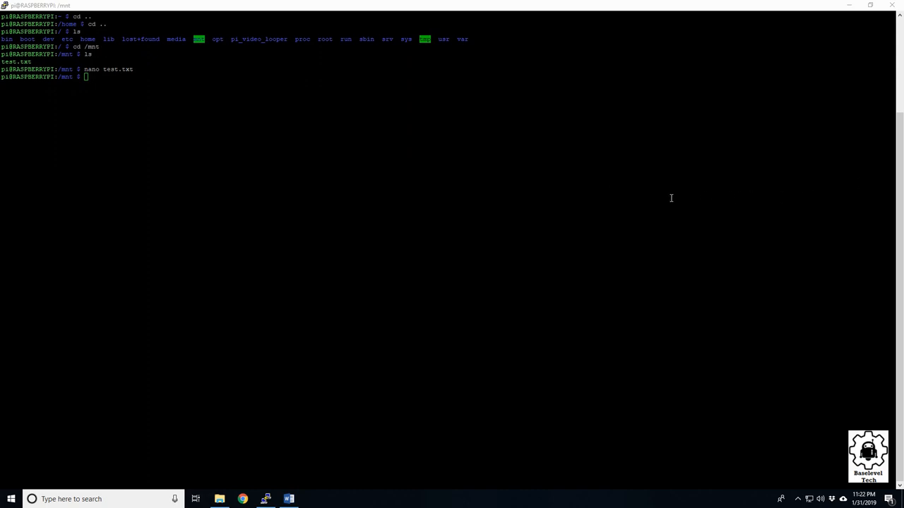
{"action": "mouse_move", "coordinate": [275, 115]}
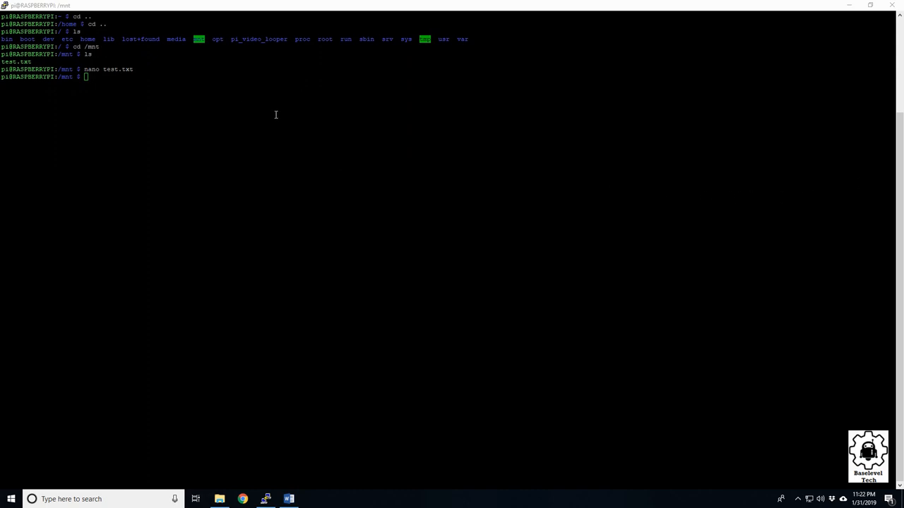
{"action": "mouse_move", "coordinate": [284, 136]}
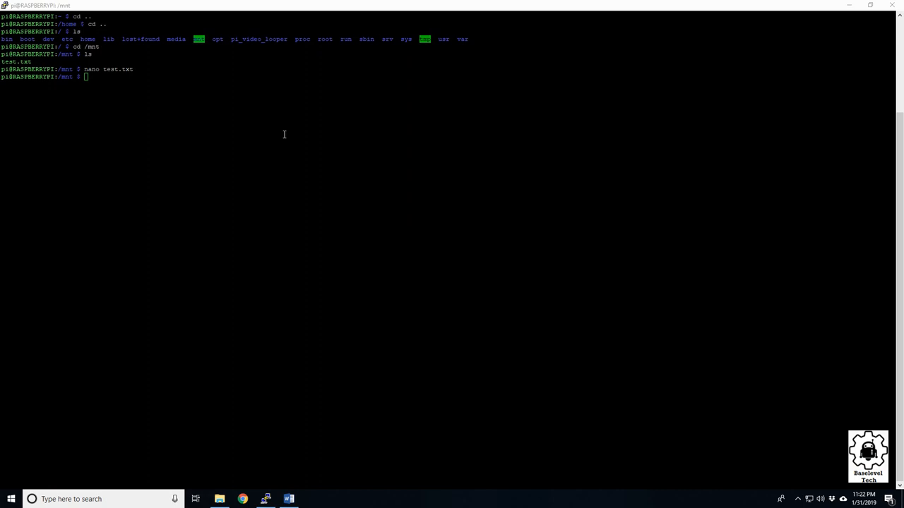
{"action": "mouse_move", "coordinate": [274, 130]}
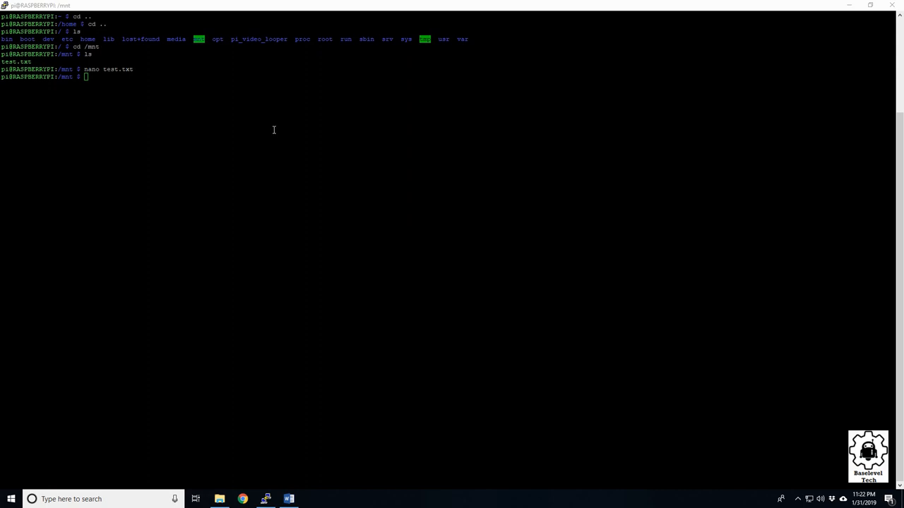
{"action": "mouse_move", "coordinate": [264, 135]}
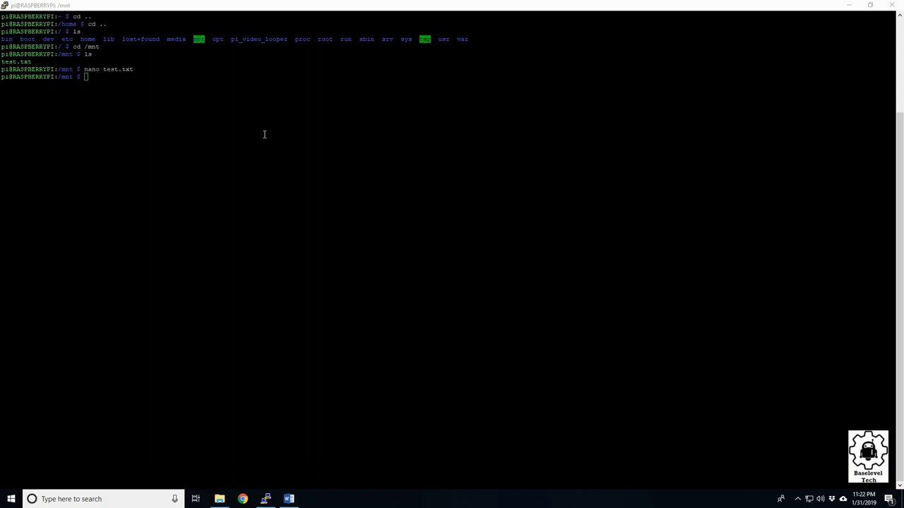
{"action": "mouse_move", "coordinate": [271, 134]}
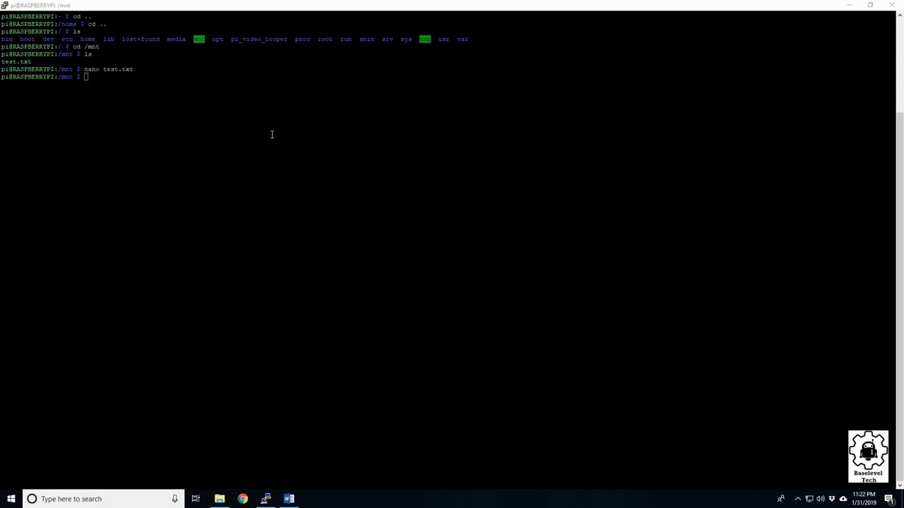
{"action": "mouse_move", "coordinate": [472, 228]}
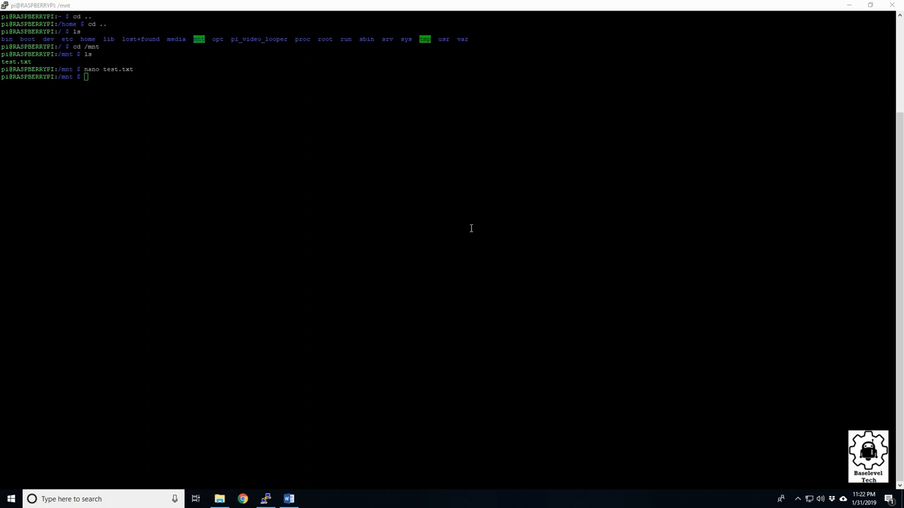